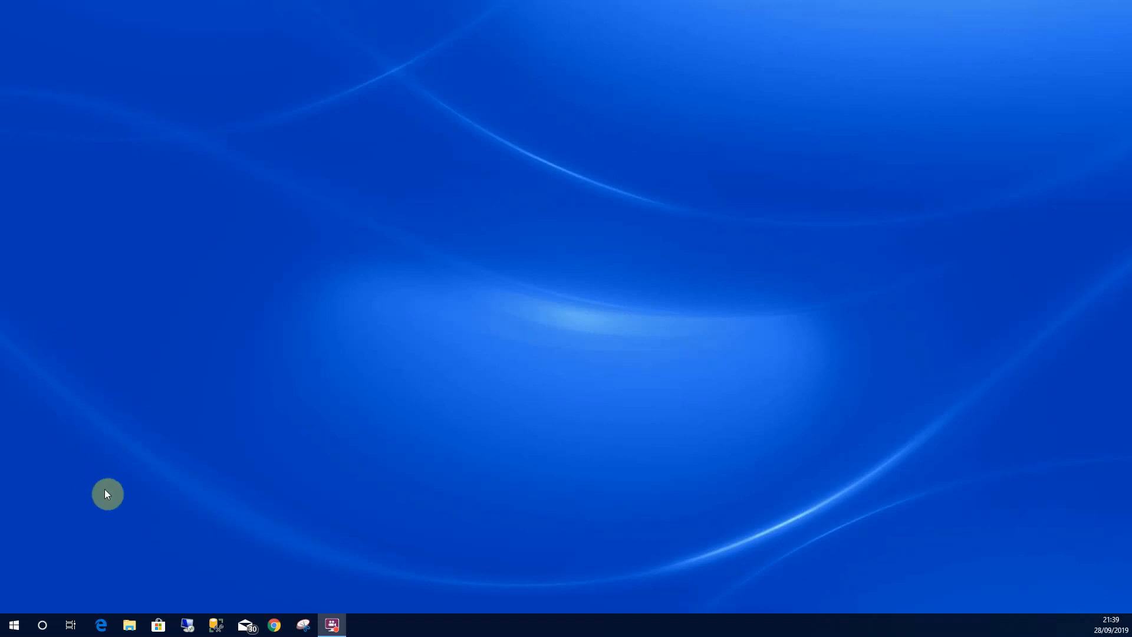
Search Windows for 'c' so Control Panel appears as the best match.
click(42, 625)
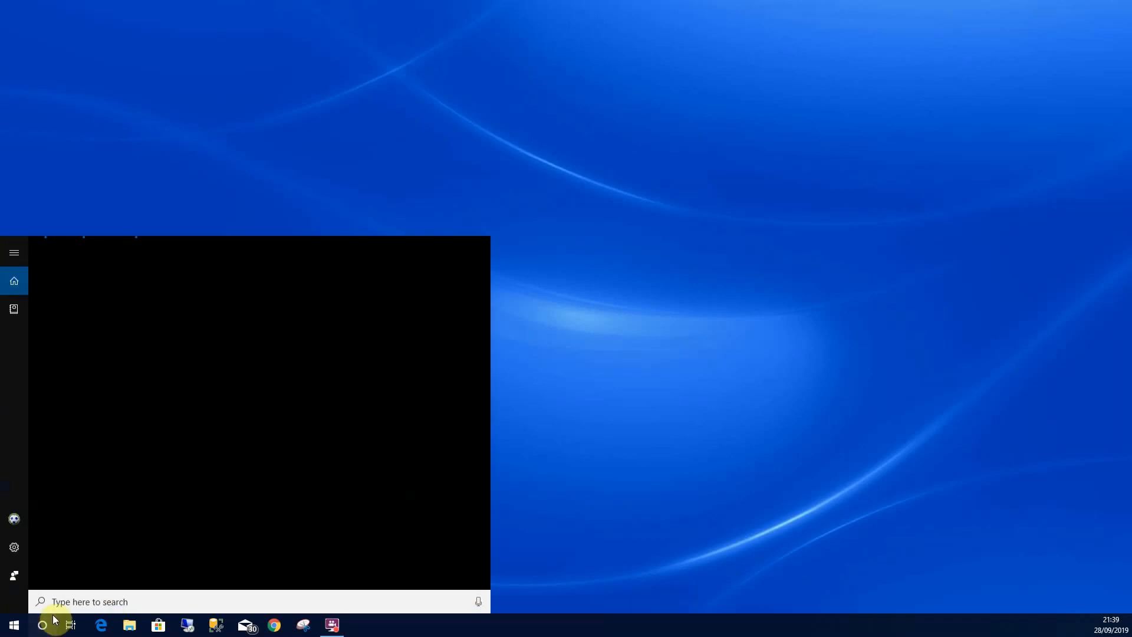
text(c)
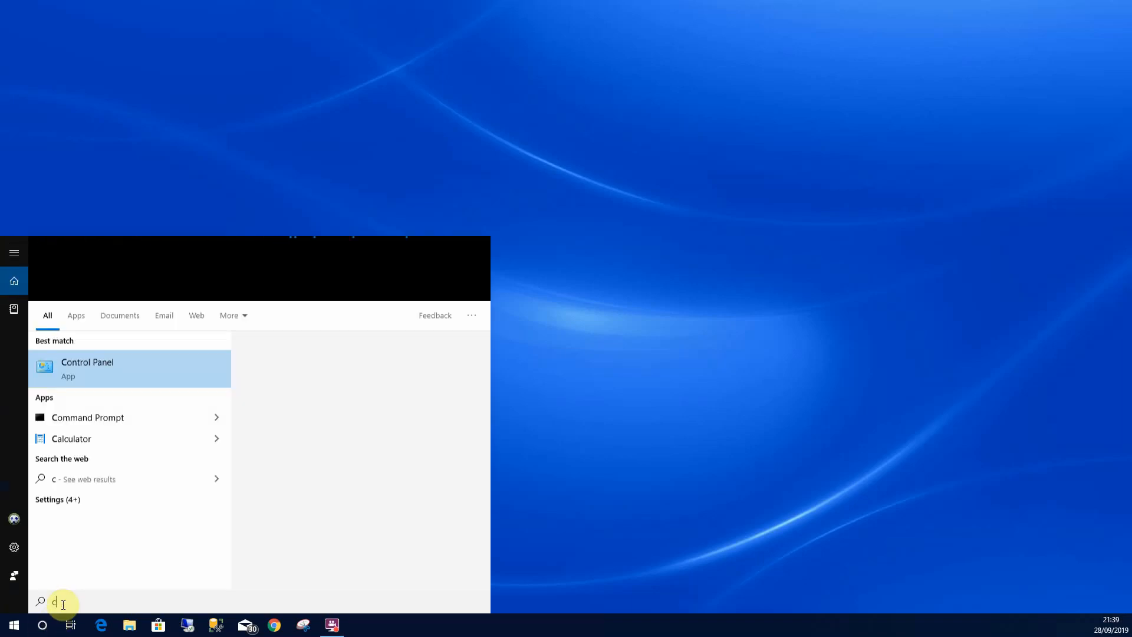
Launch Control Panel from the search results, showing All Control Panel Items.
click(86, 368)
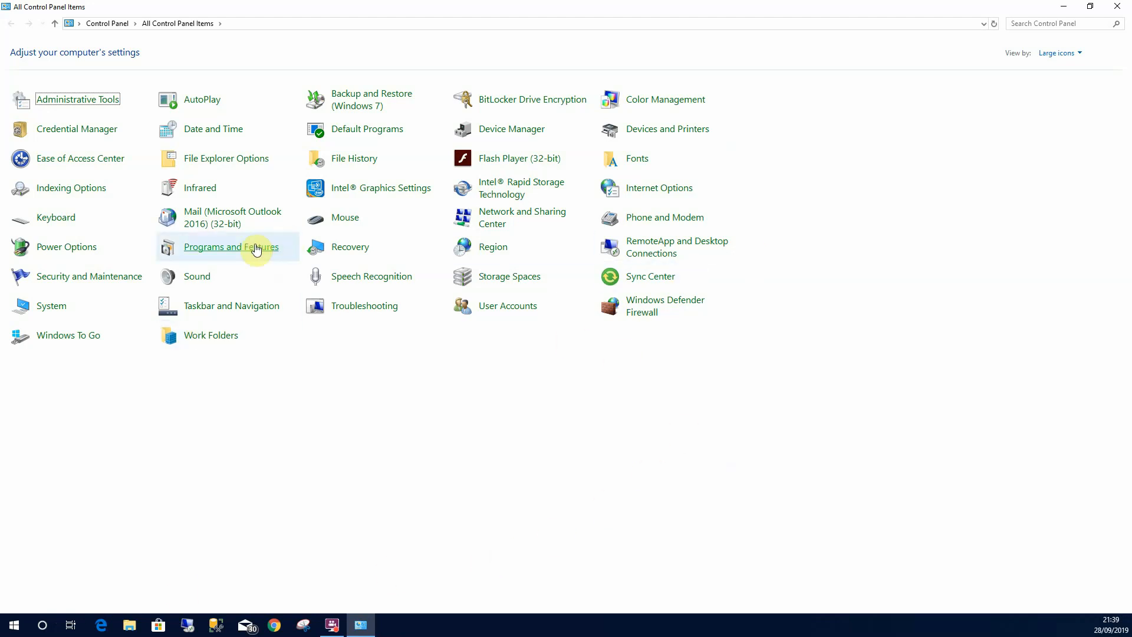
mouse_move(255, 251)
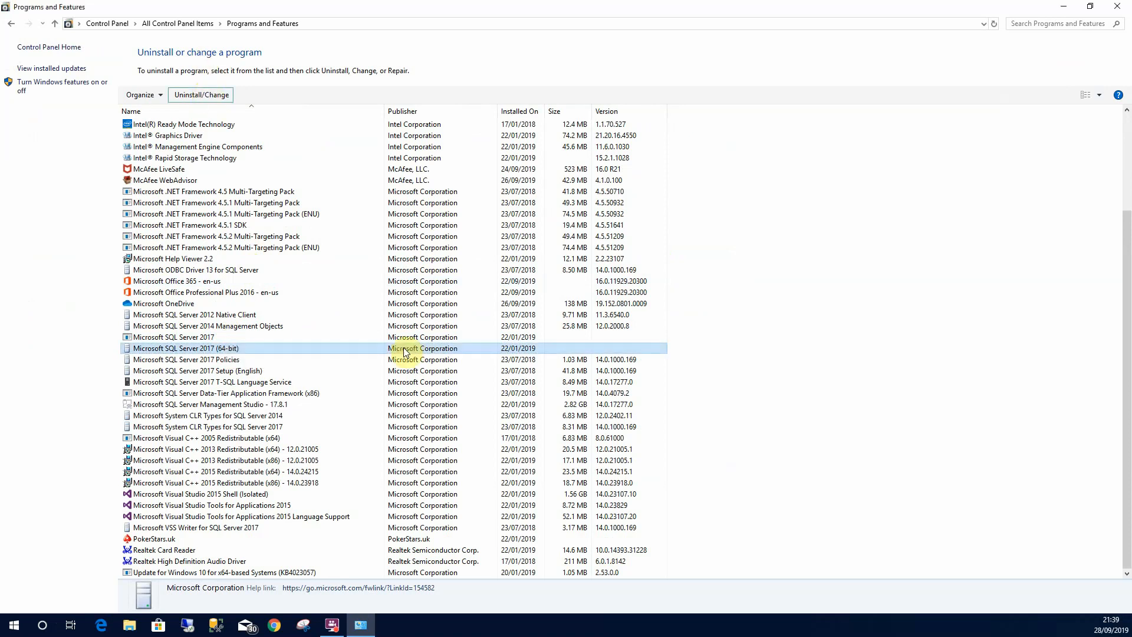
Select Microsoft SQL Server 2017 (64-bit) in Programs and Features and launch its removal.
click(200, 95)
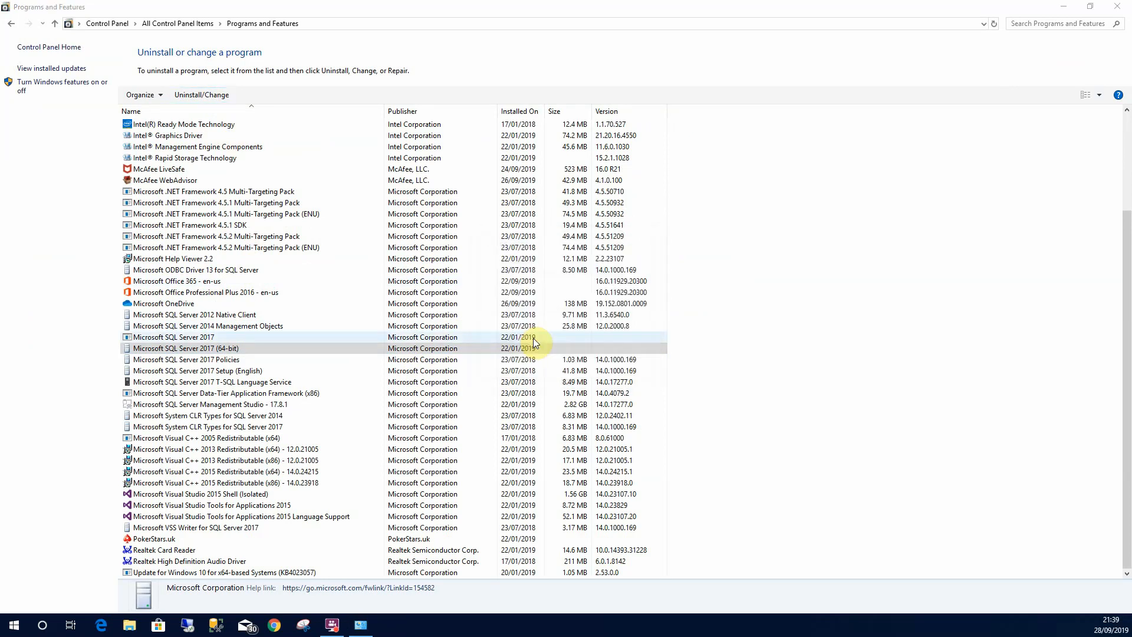
double_click(185, 348)
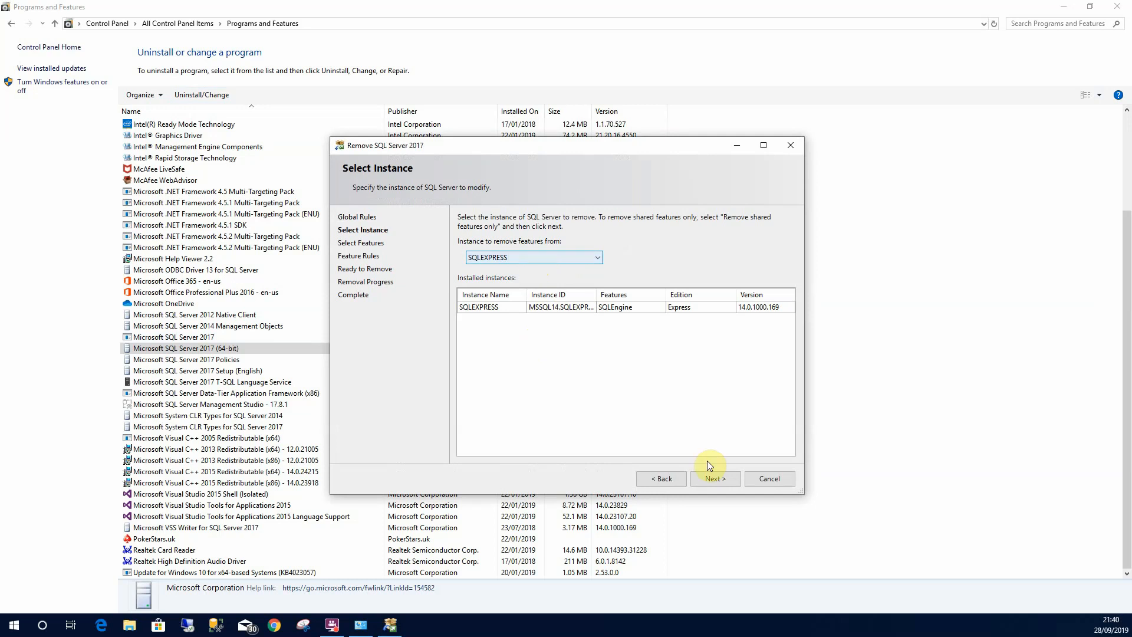
Keep SQLEXPRESS as the instance and advance to the Select Features page.
click(714, 478)
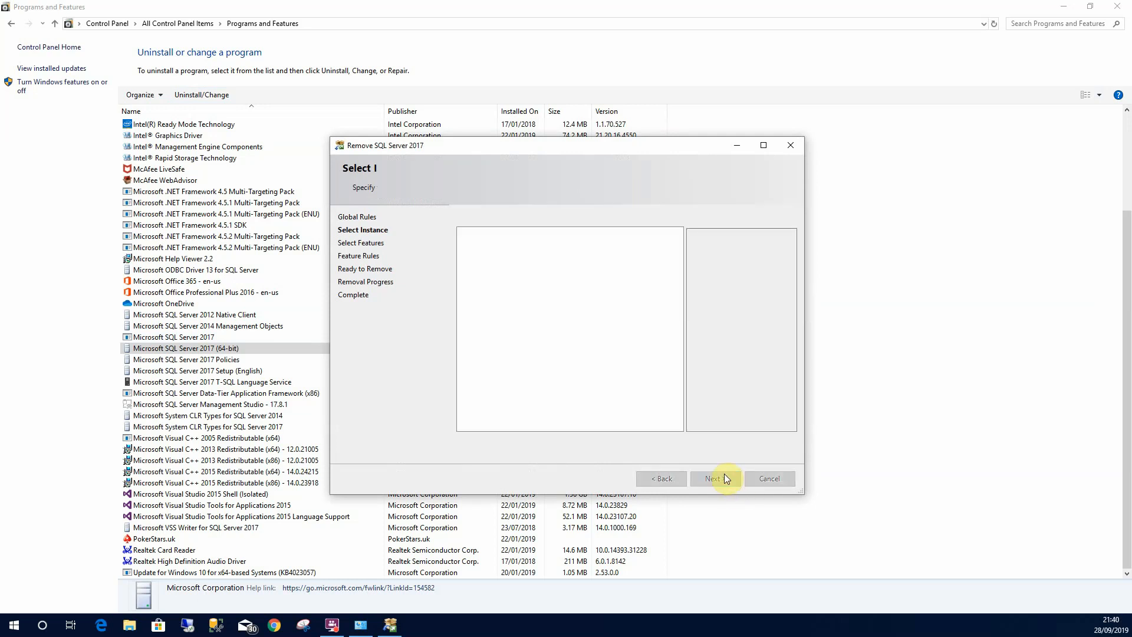
click(714, 478)
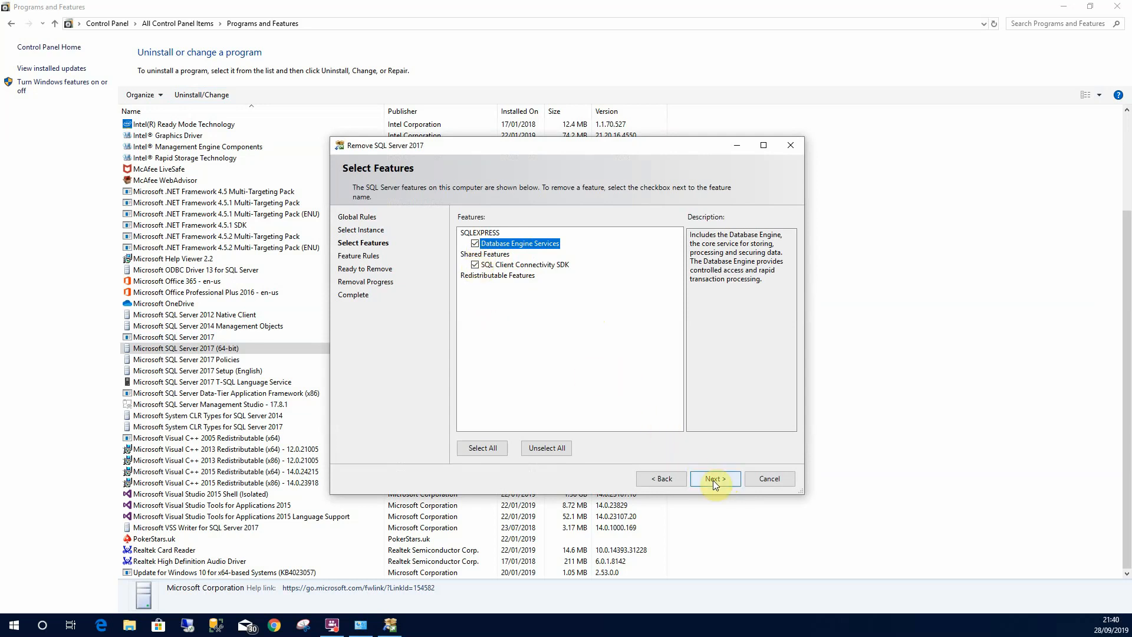
Accept Database Engine Services for removal and advance through rules to Ready to Remove.
click(713, 478)
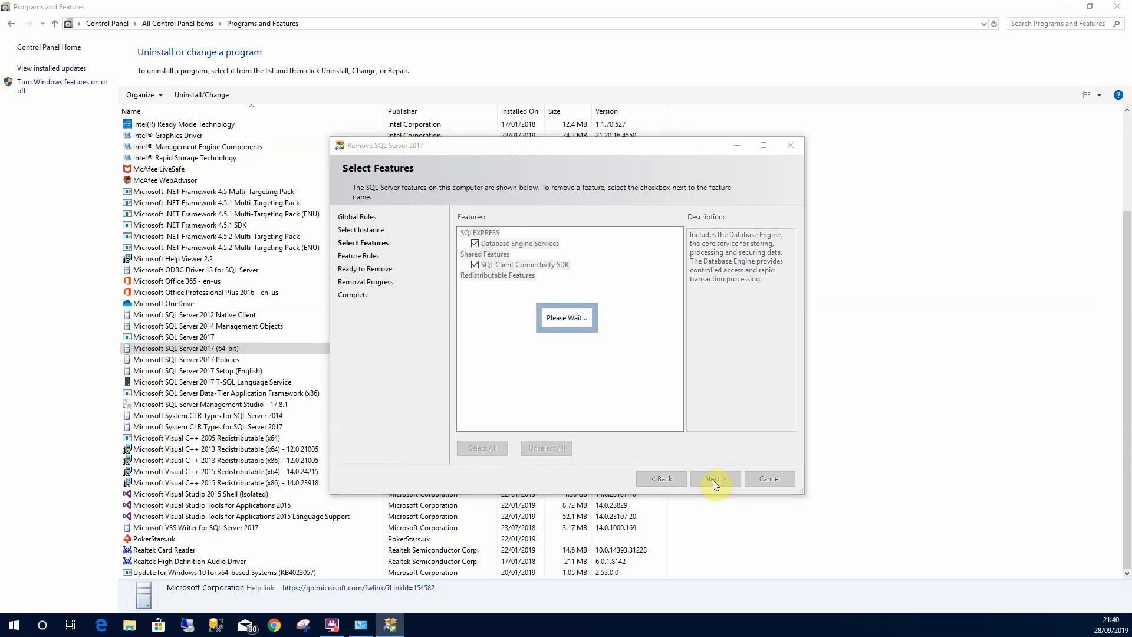
click(713, 478)
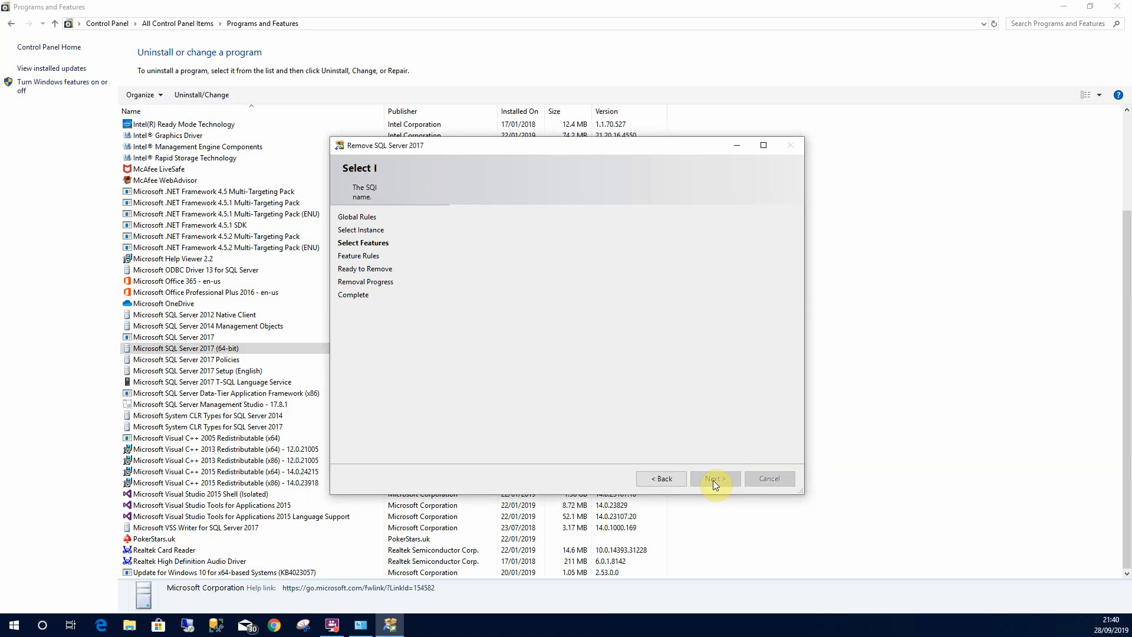
click(714, 478)
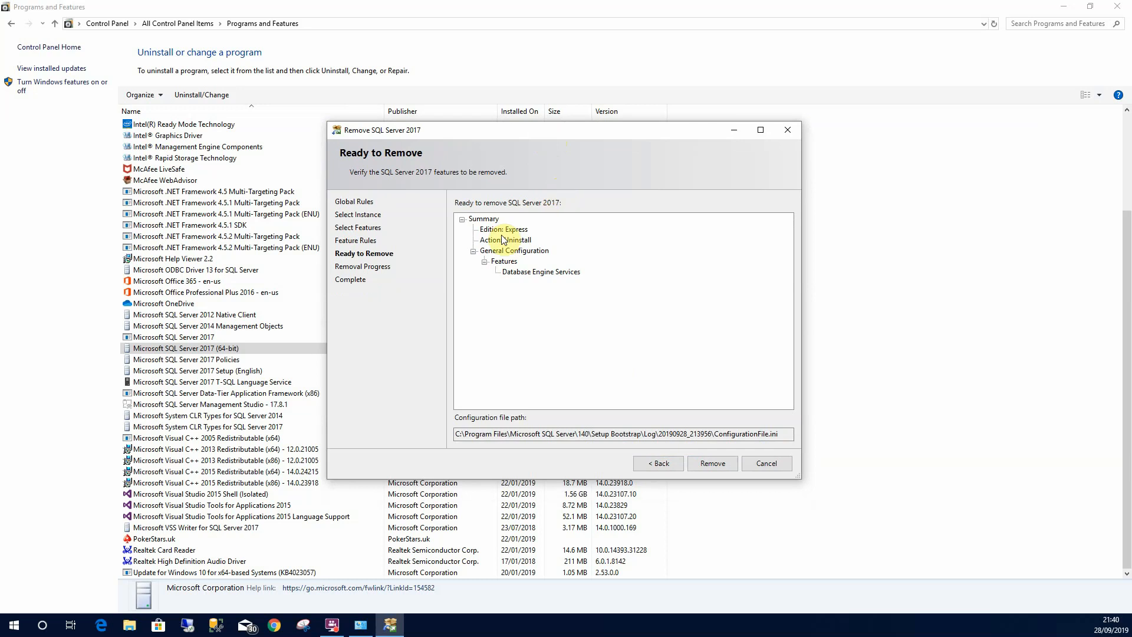
Review the Uninstall summary, remove Database Engine Services, confirm all Succeeded, and close Setup.
click(503, 228)
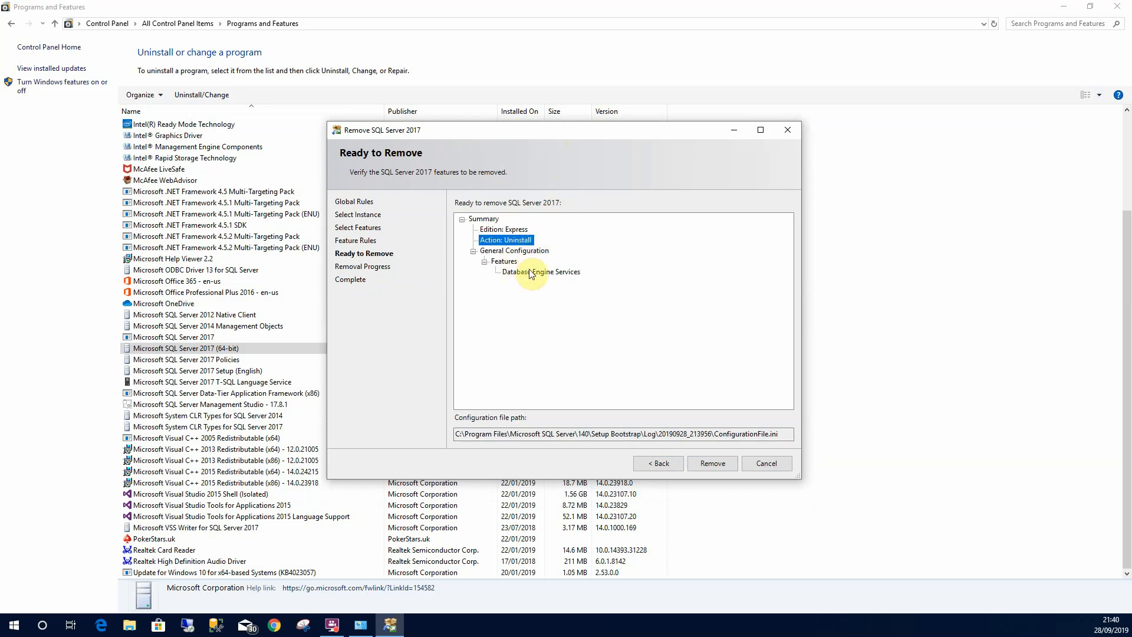
click(540, 271)
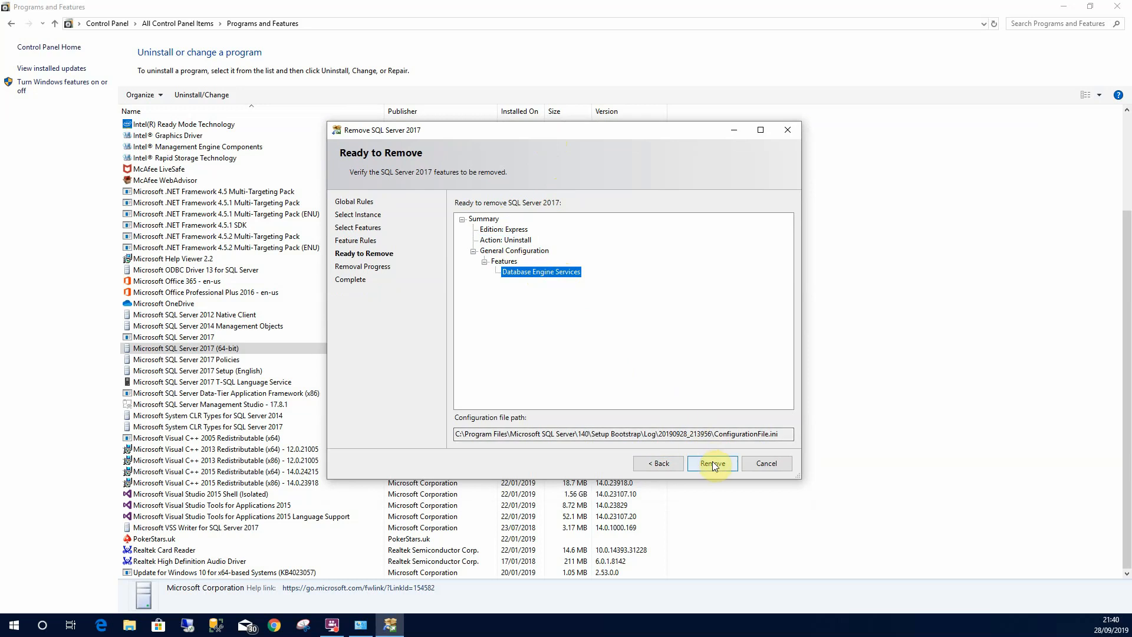
click(710, 462)
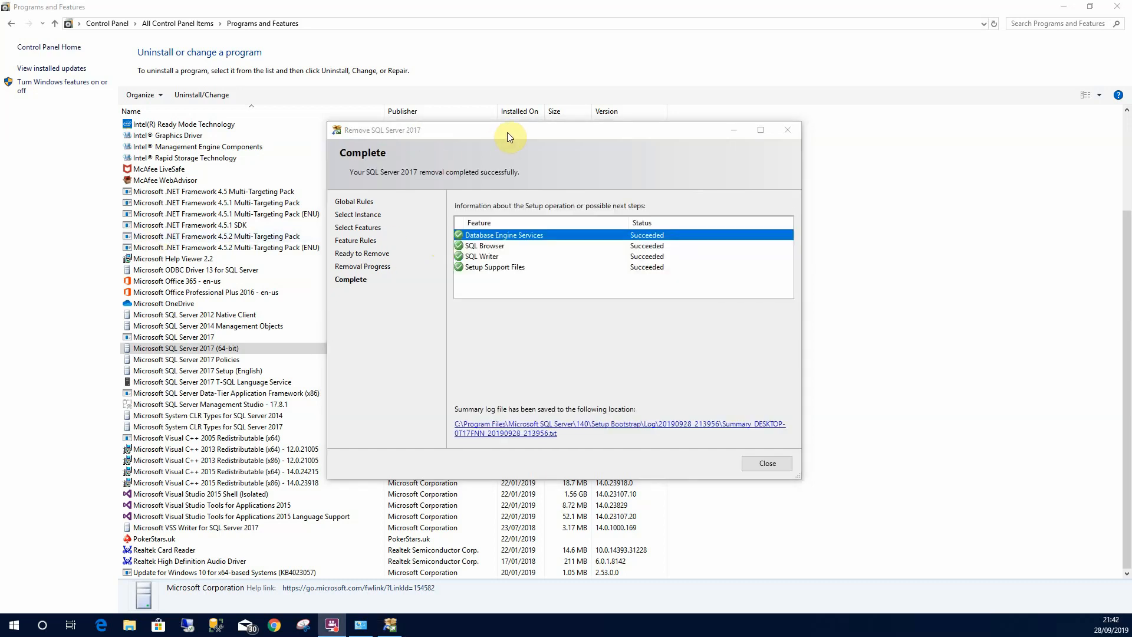
click(484, 245)
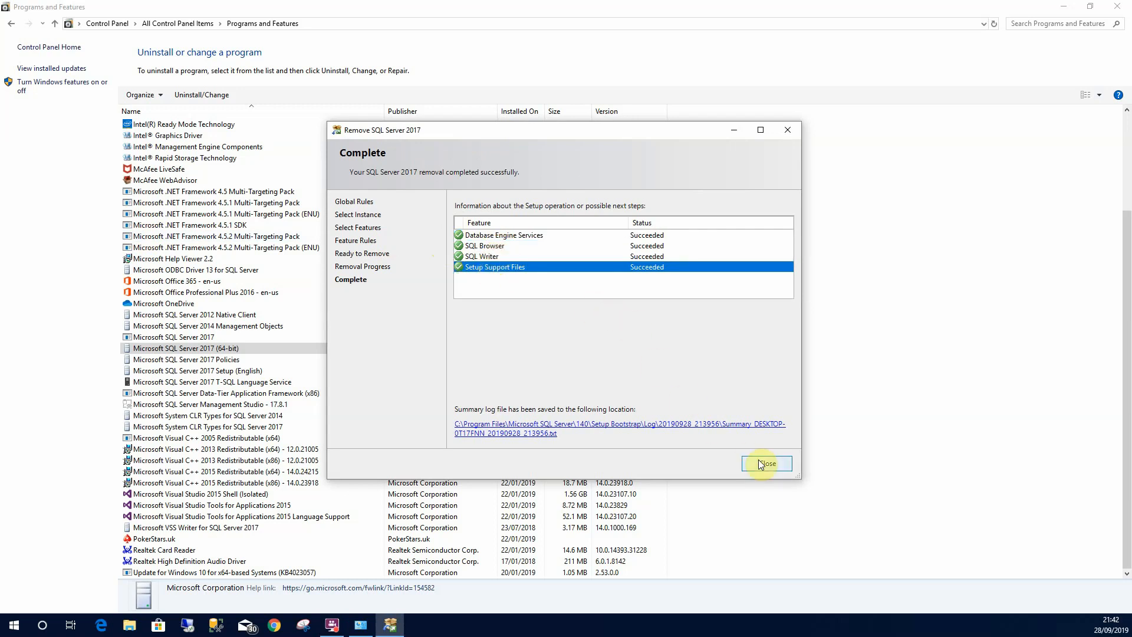
click(766, 462)
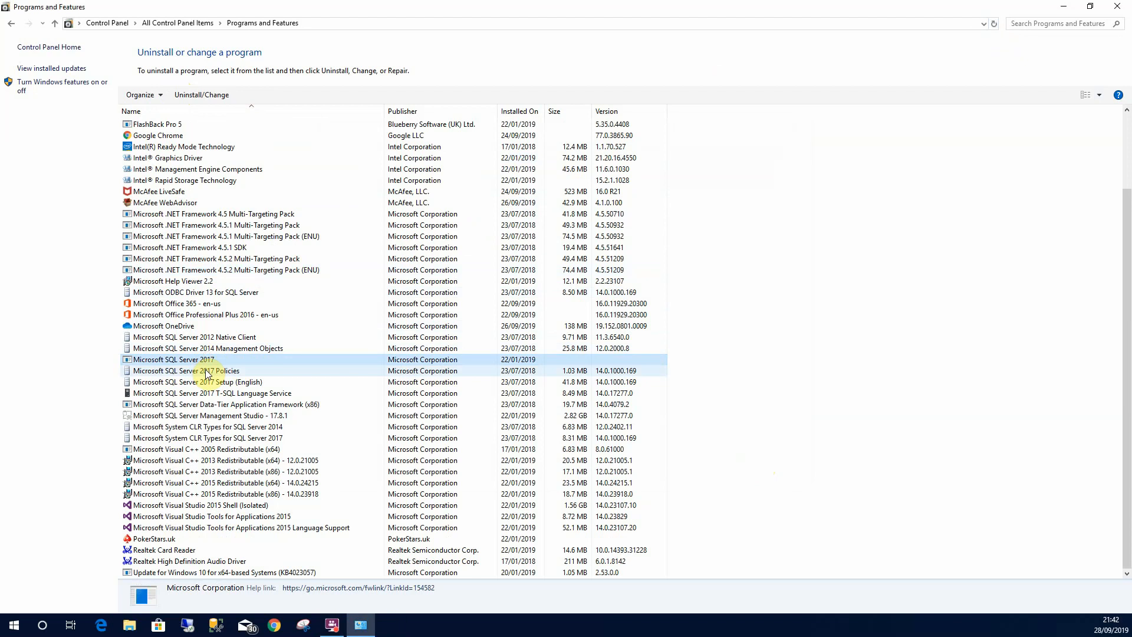
Check the refreshed Programs and Features list where SQL Server 2017 (64-bit) is gone.
click(208, 360)
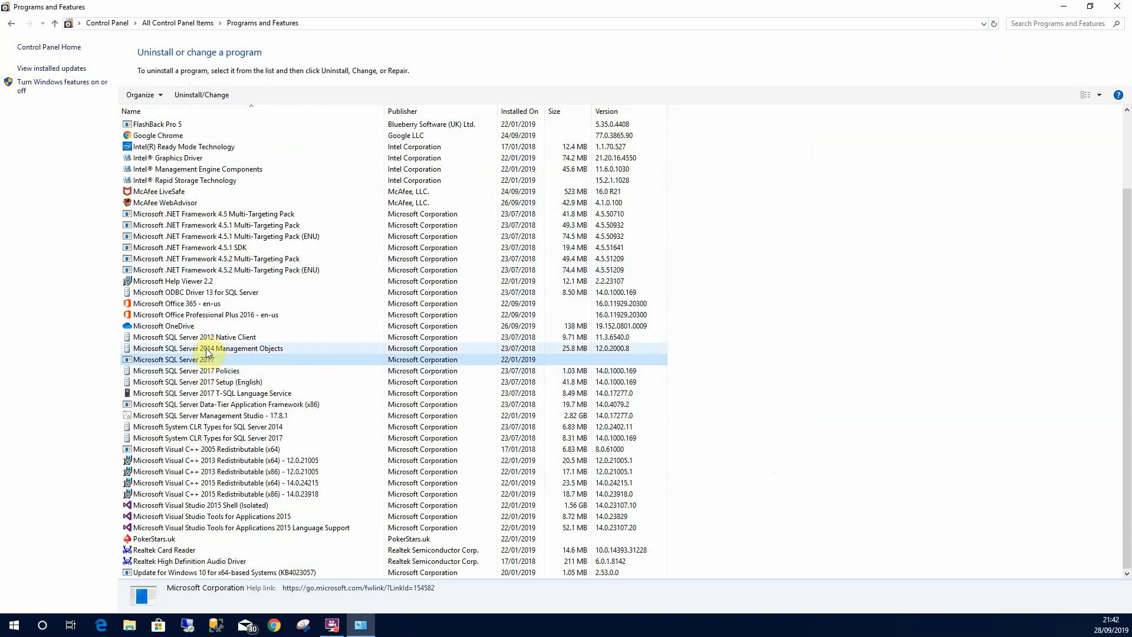